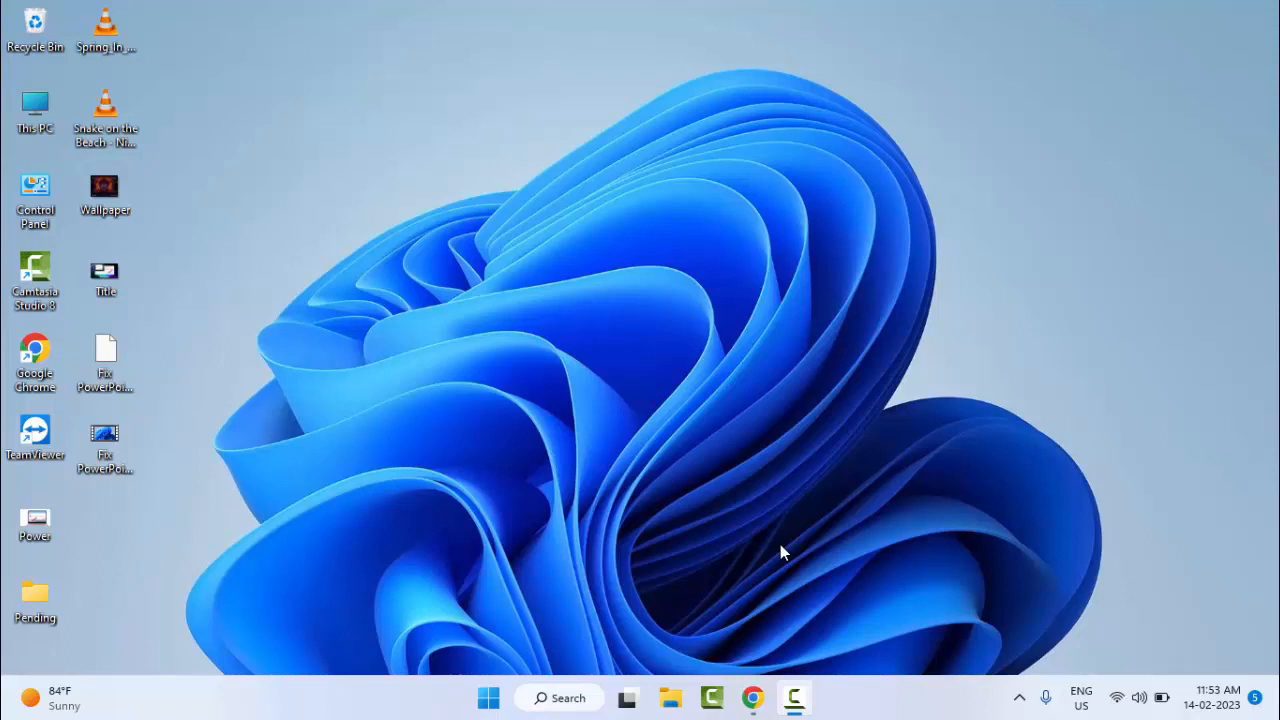
mouse_move(785, 535)
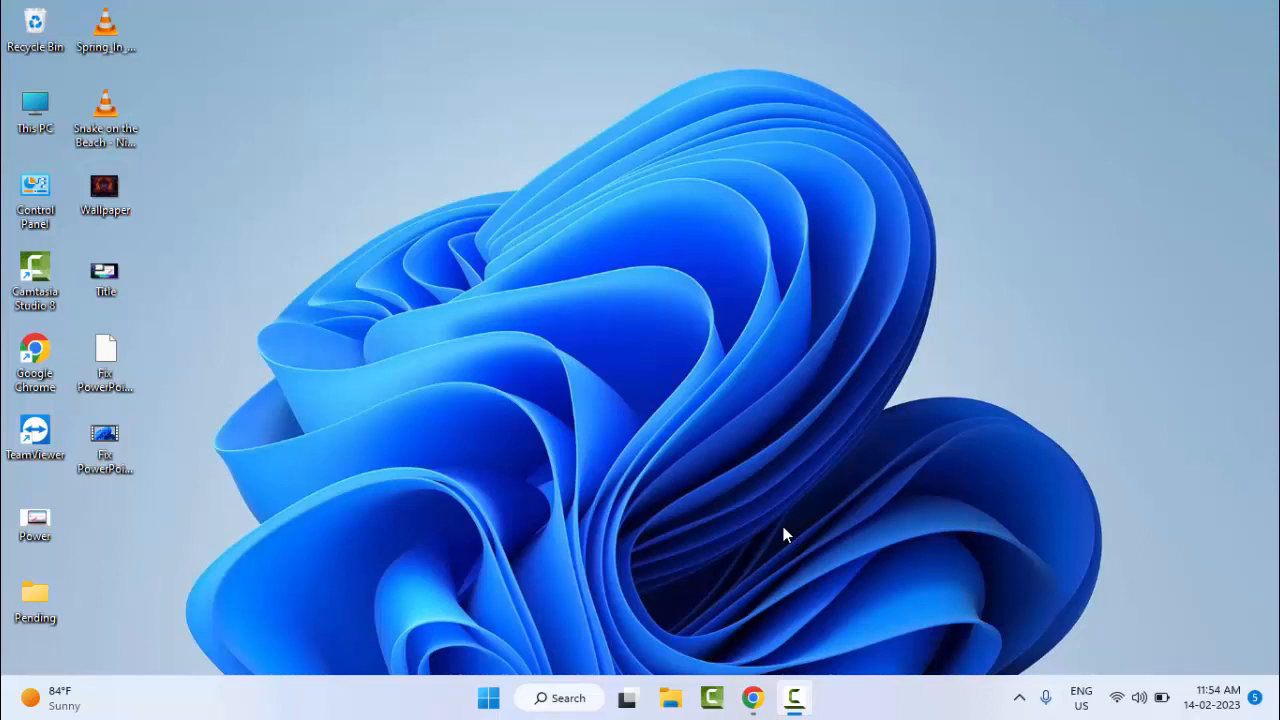
mouse_move(505, 650)
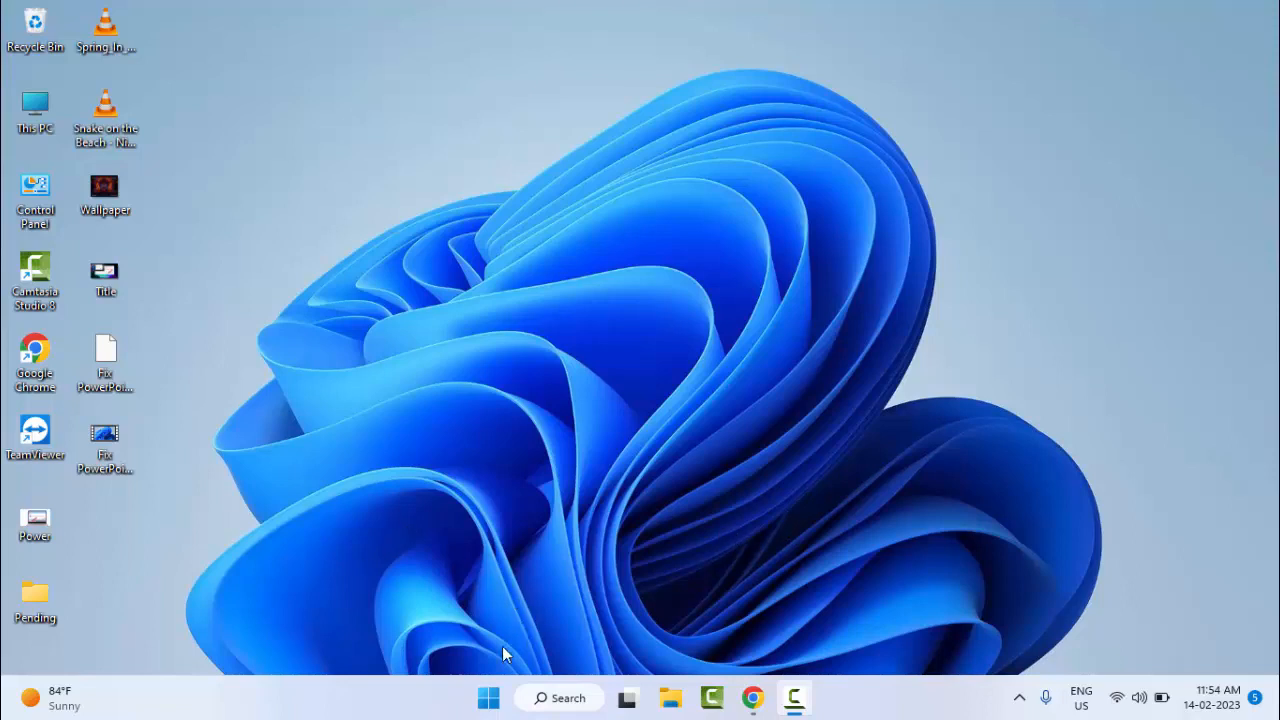
Search the Start menu for Command Prompt and launch it as administrator.
click(488, 697)
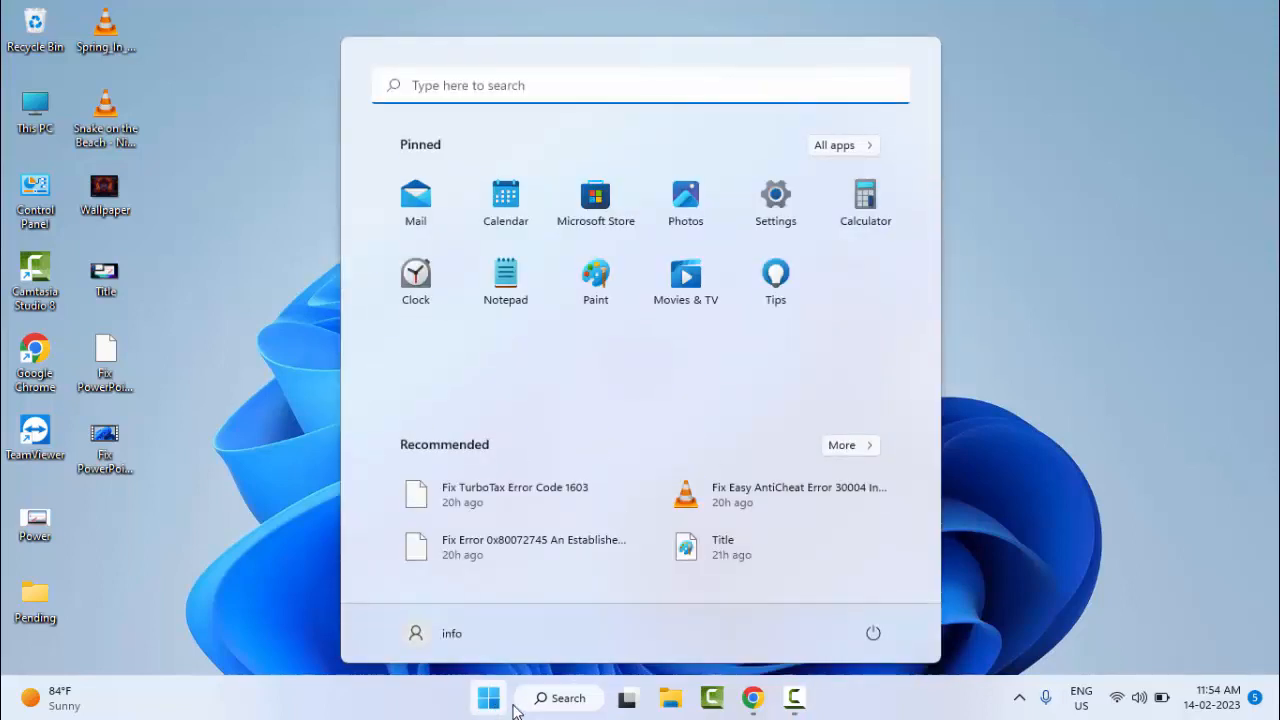
text(command prompt)
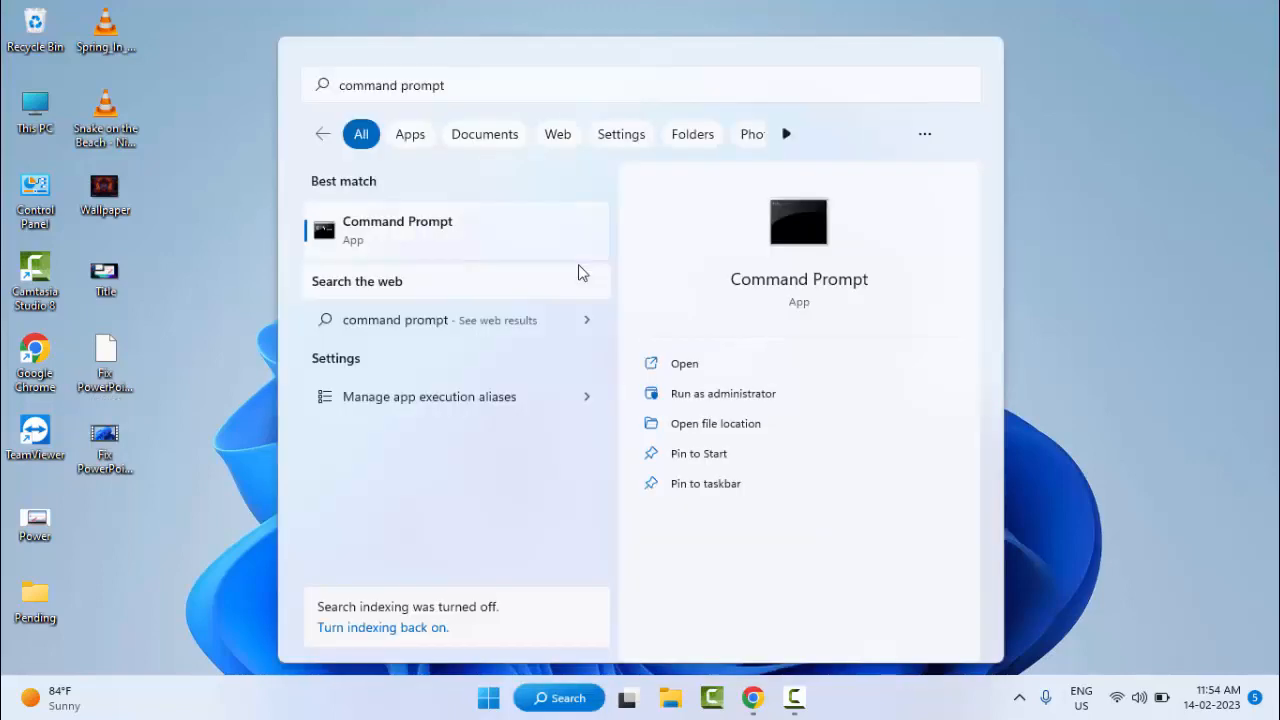
click(722, 393)
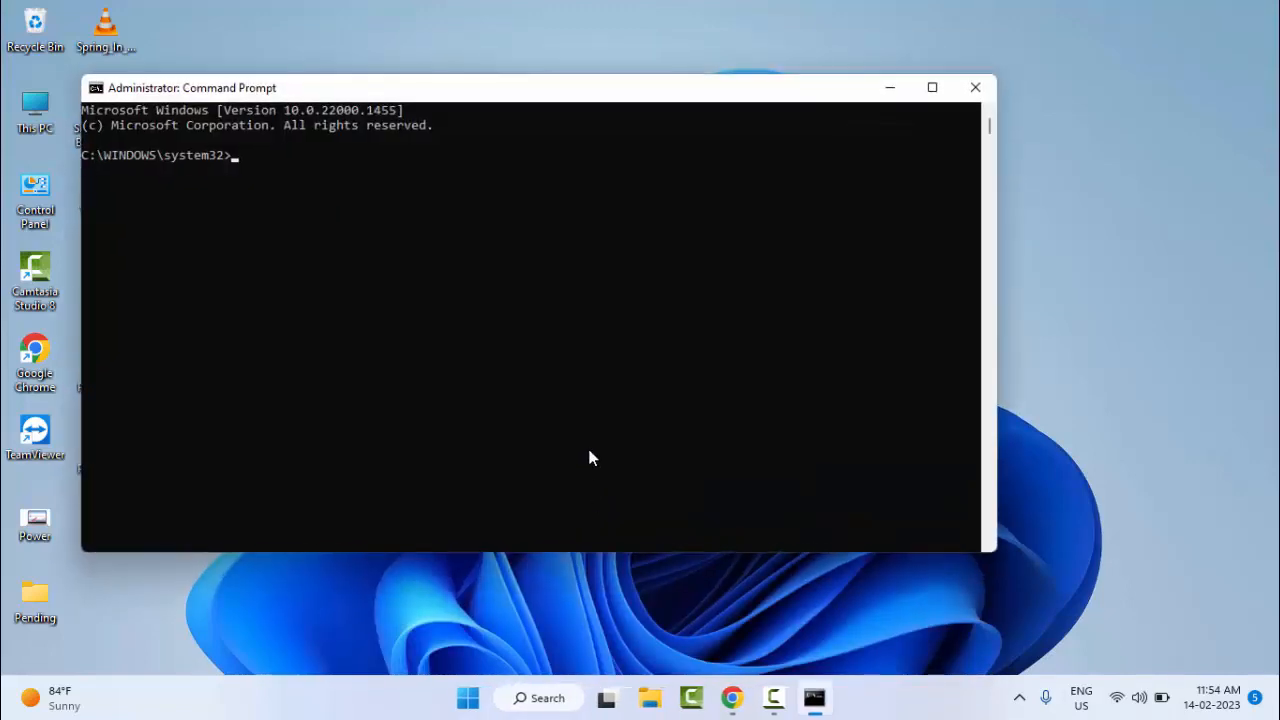
Run 'sfc /scannow' in the administrator console.
click(931, 87)
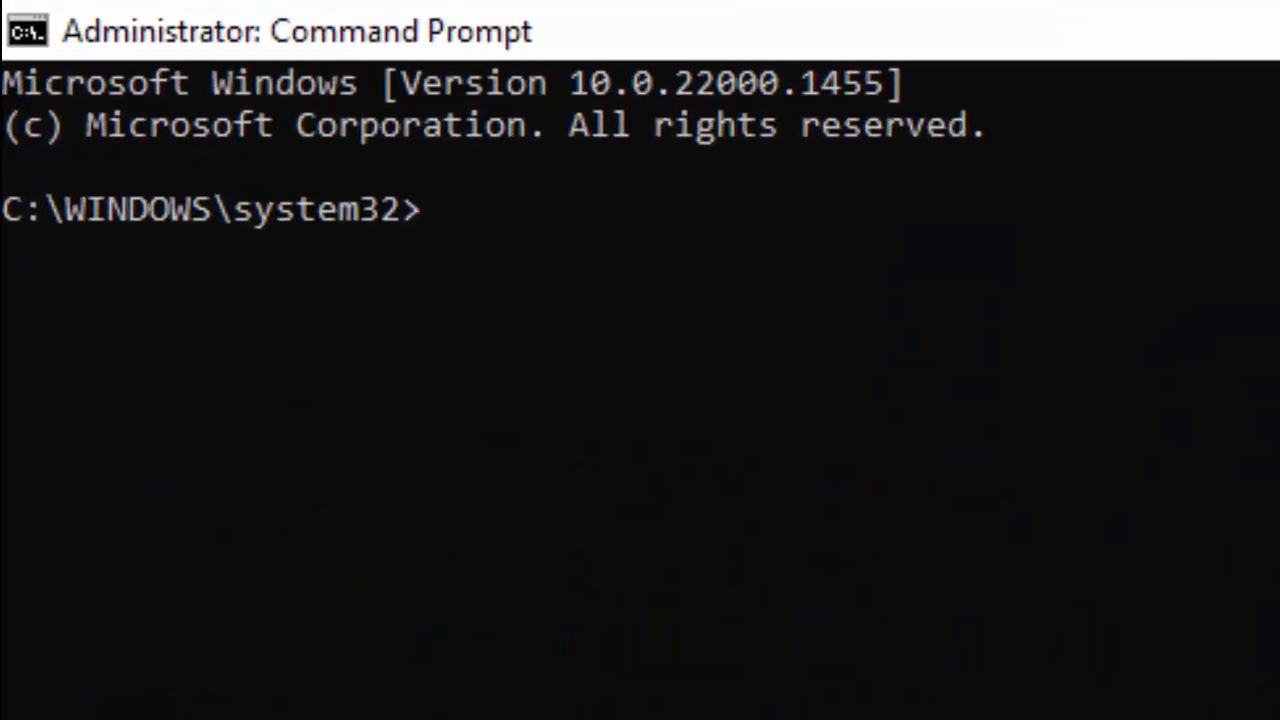
text(sfc /)
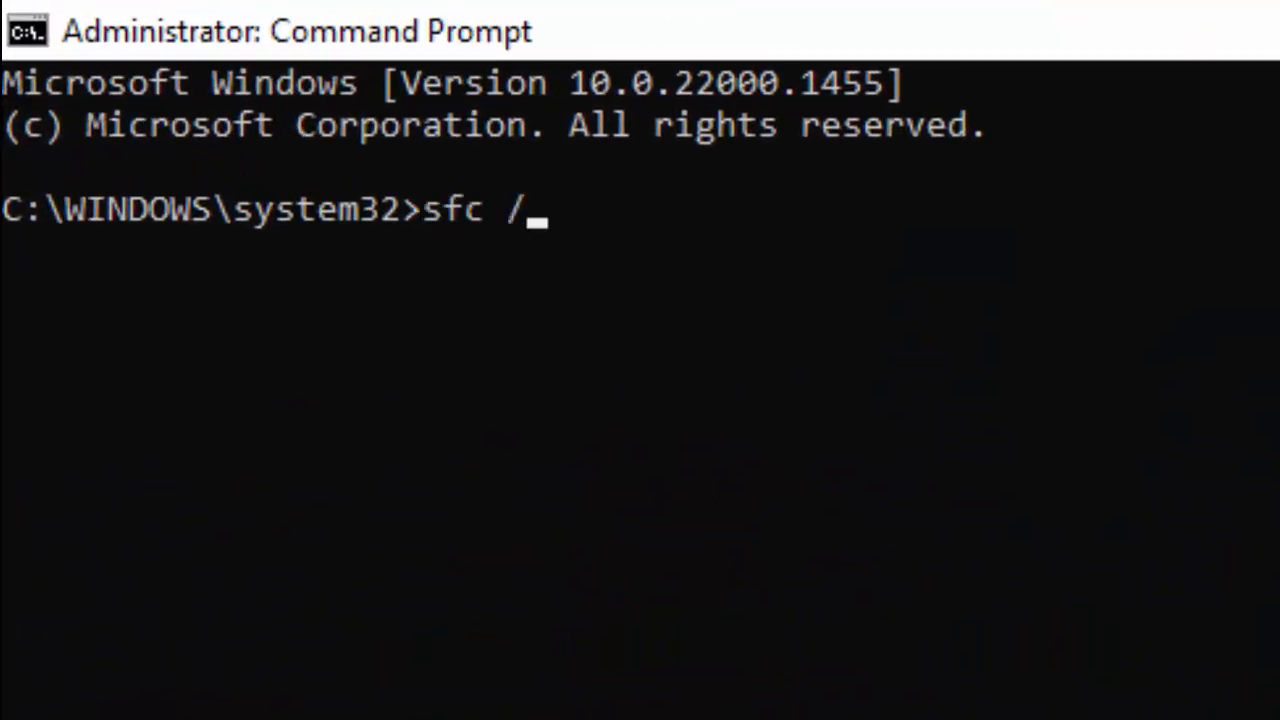
text(scanno)
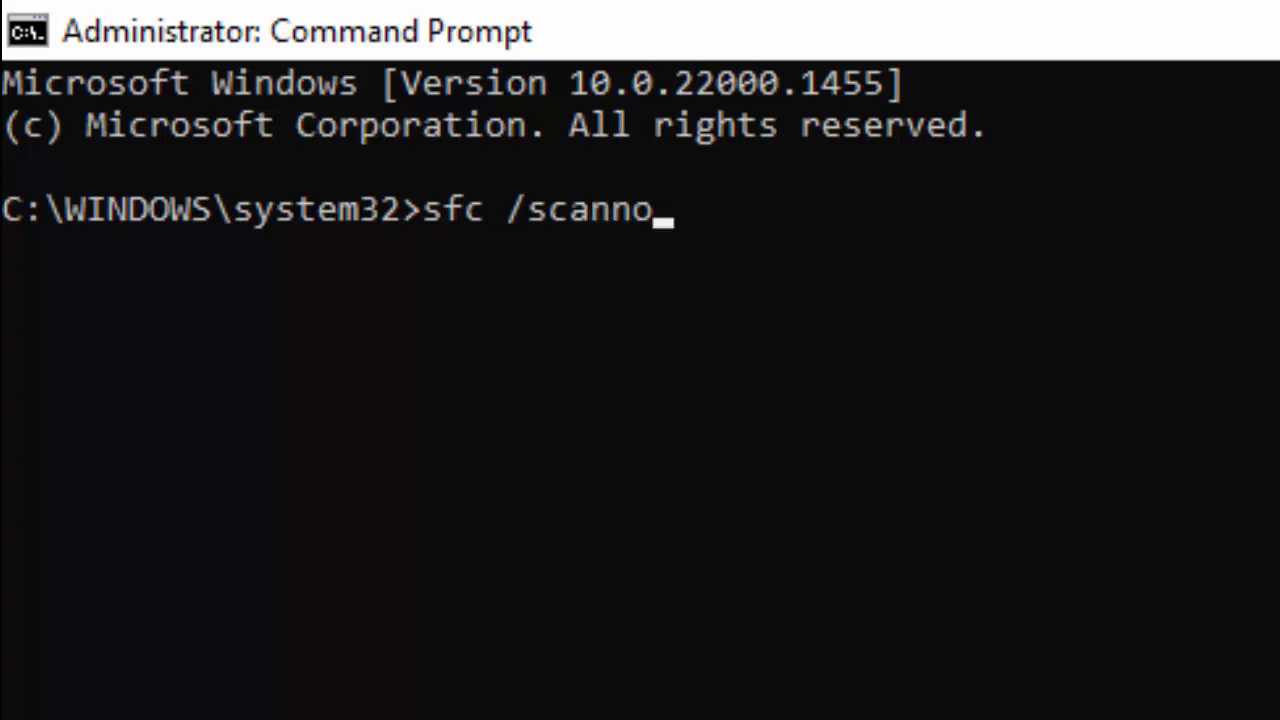
text(w)
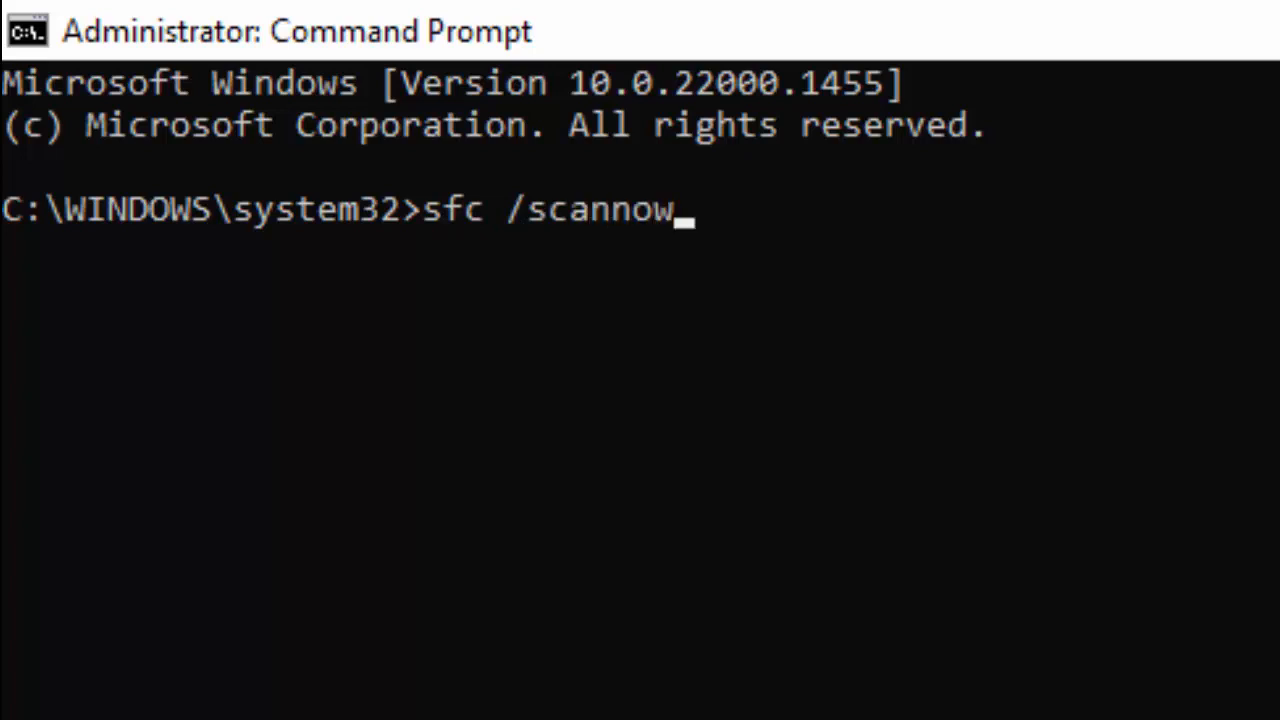
key(enter)
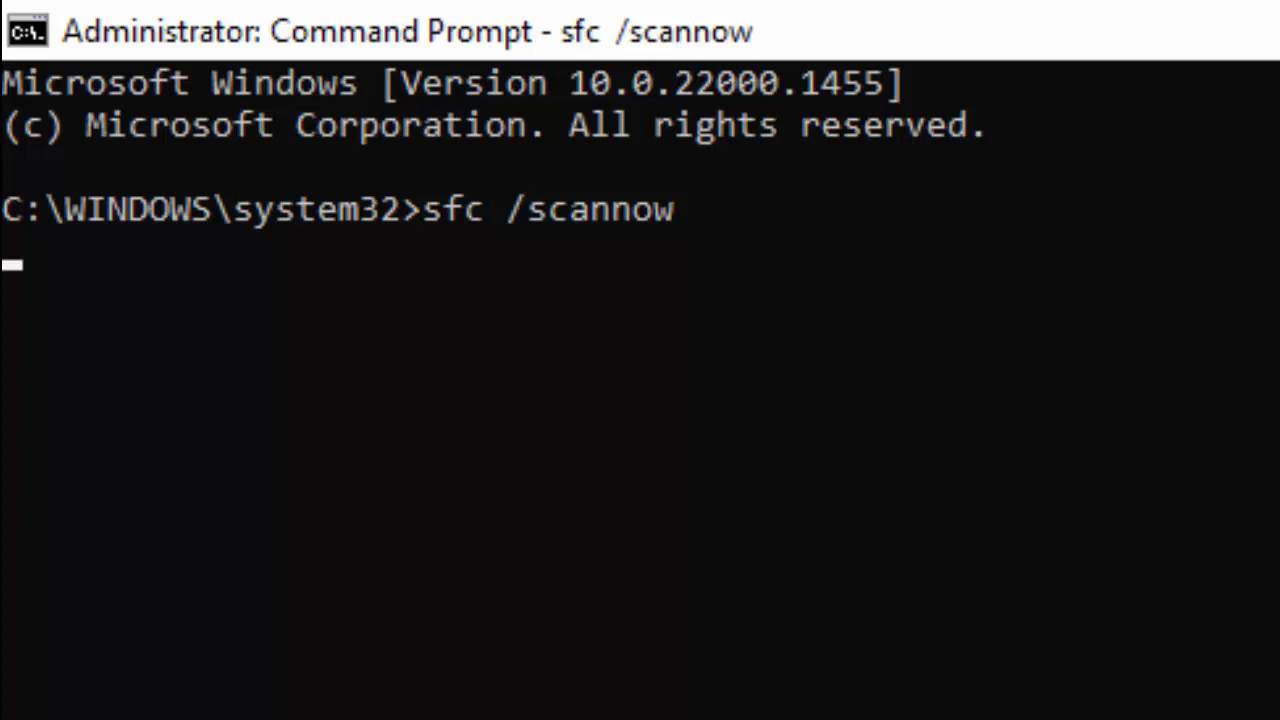
After verification reaches 1%, confirm the Shut Down Windows option with OK.
key(Enter)
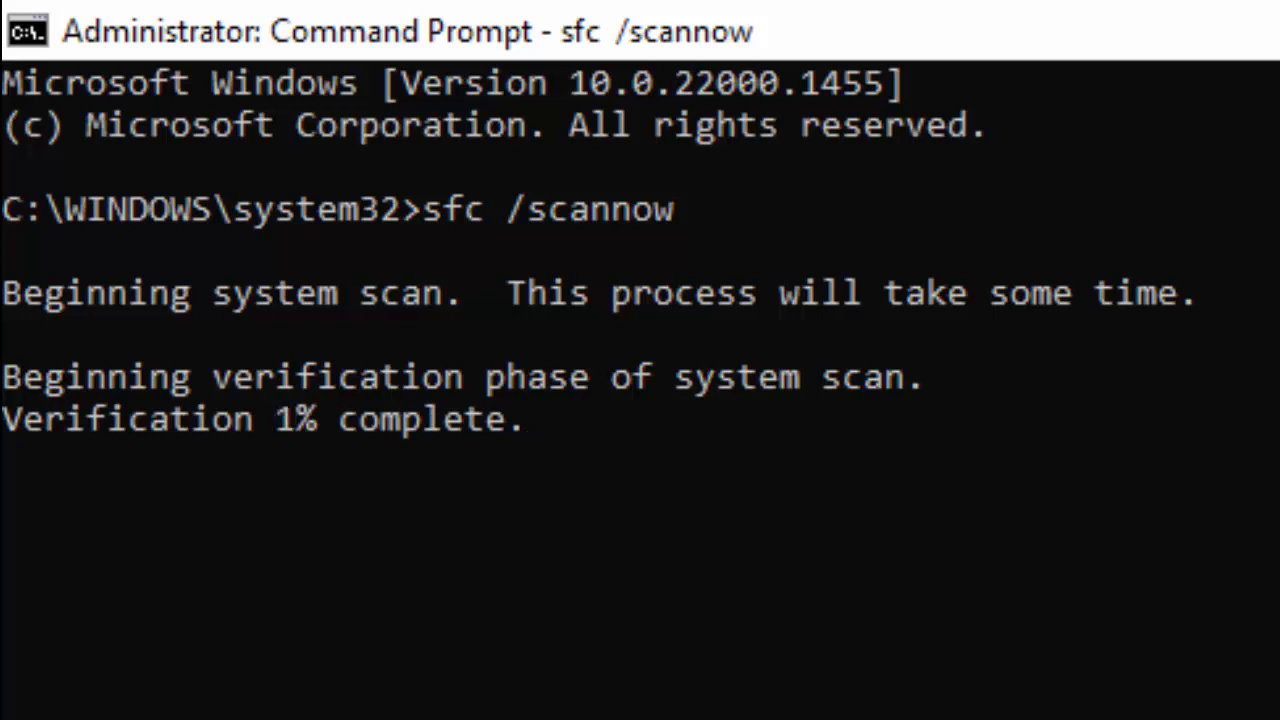
mouse_move(165, 530)
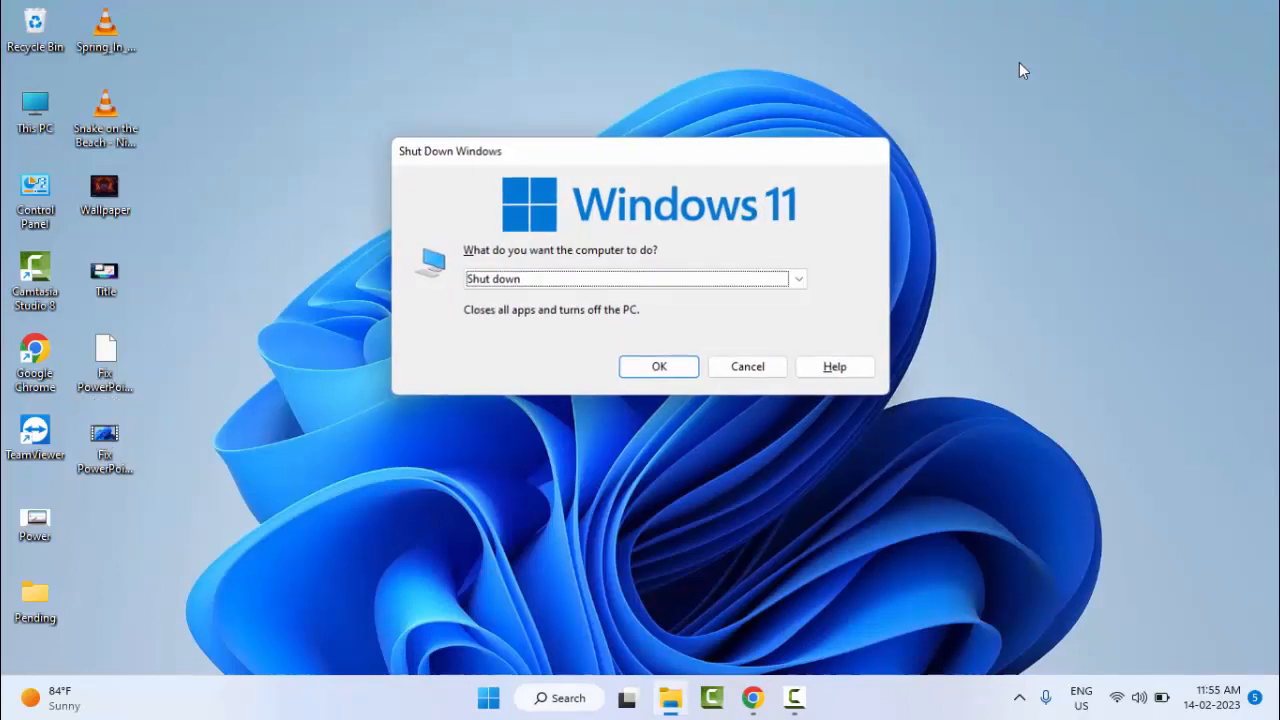
click(633, 279)
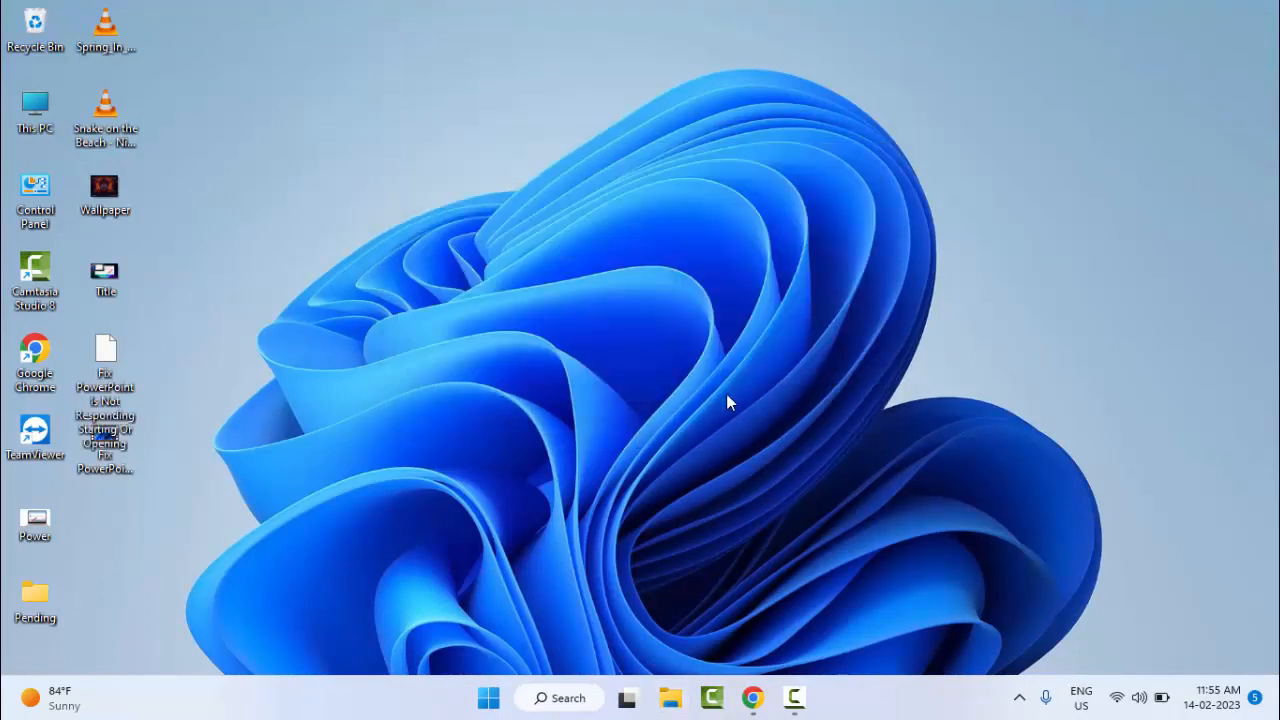
mouse_move(685, 417)
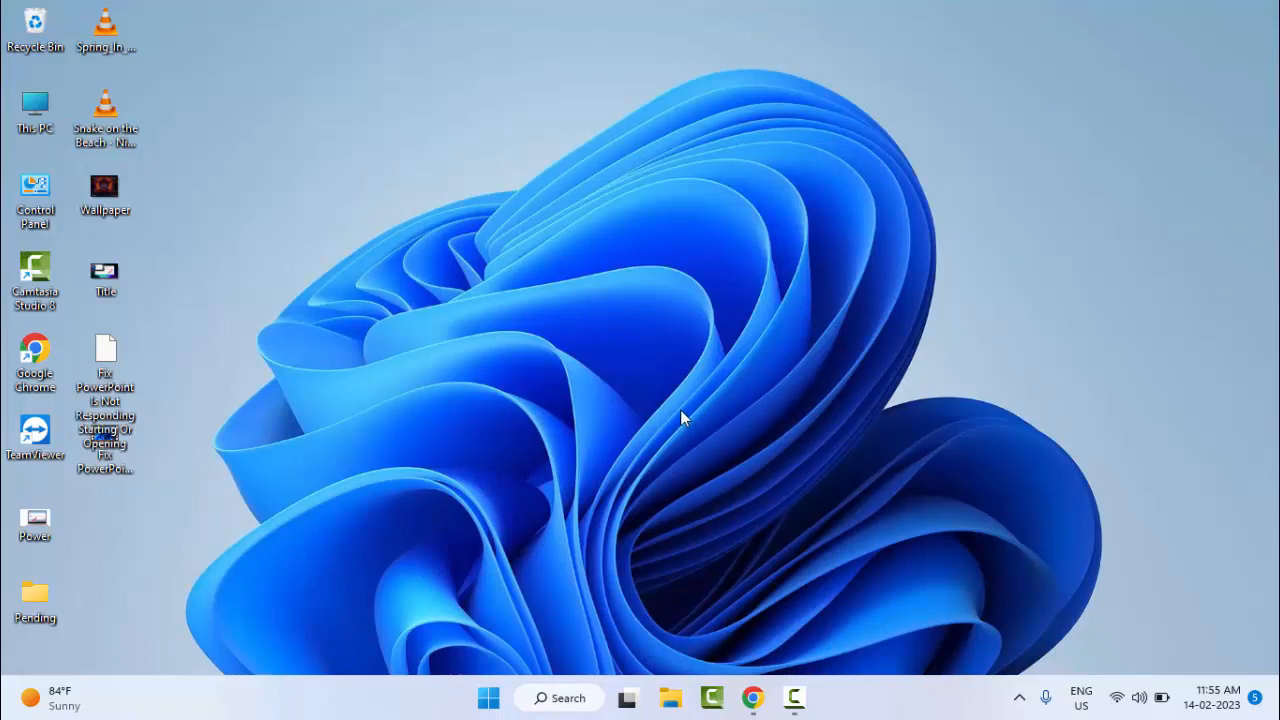